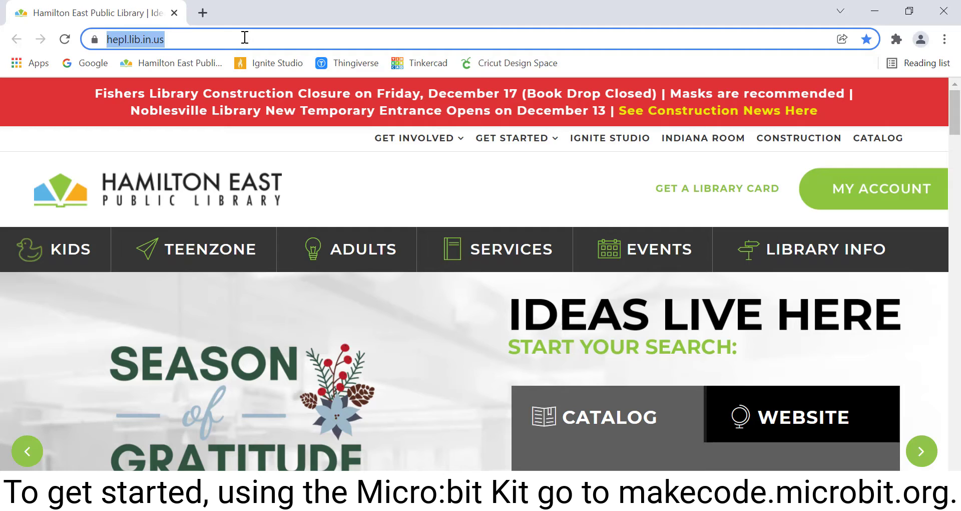
Enter makecode.microbit.org in Chrome's address bar.
{"action": "type", "text": "makecode.microbit.org"}
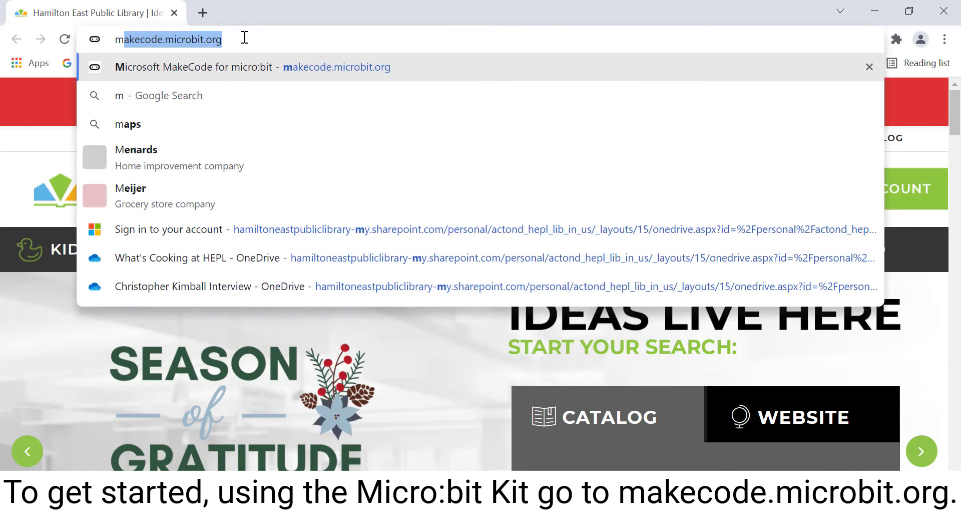
{"action": "type", "text": "ake"}
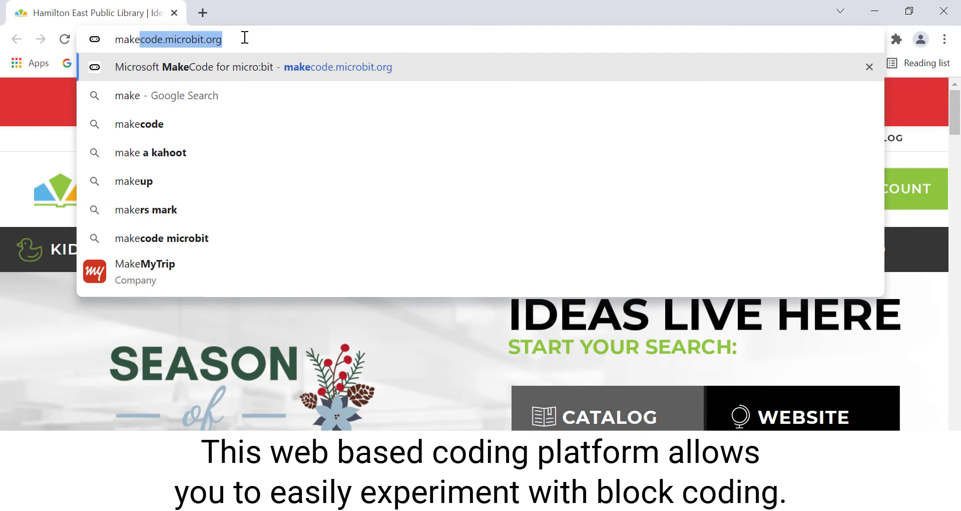
Load the MakeCode home page and scroll to the Tutorials row (Flashing Heart, Name Tag, Dice).
{"action": "left_click", "coordinate": [245, 67]}
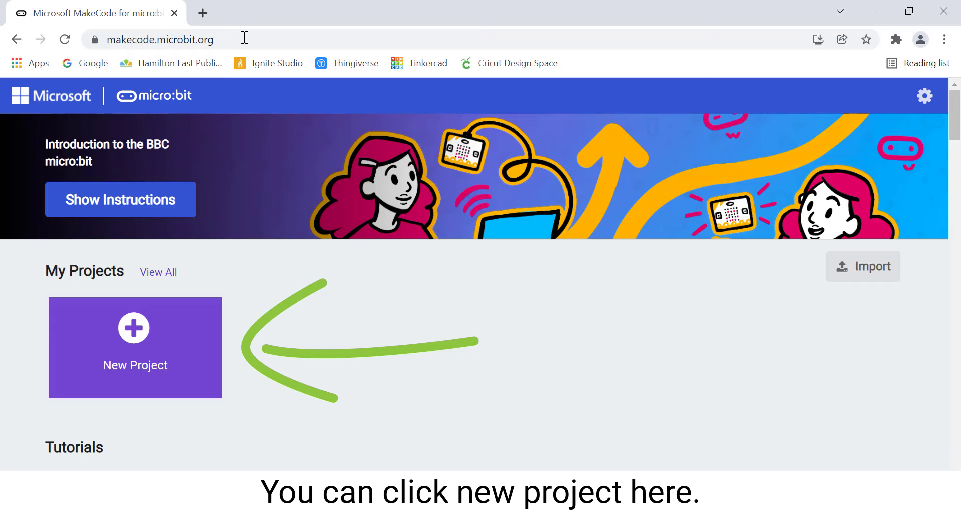
{"action": "scroll", "scroll_direction": "down", "scroll_amount": 3}
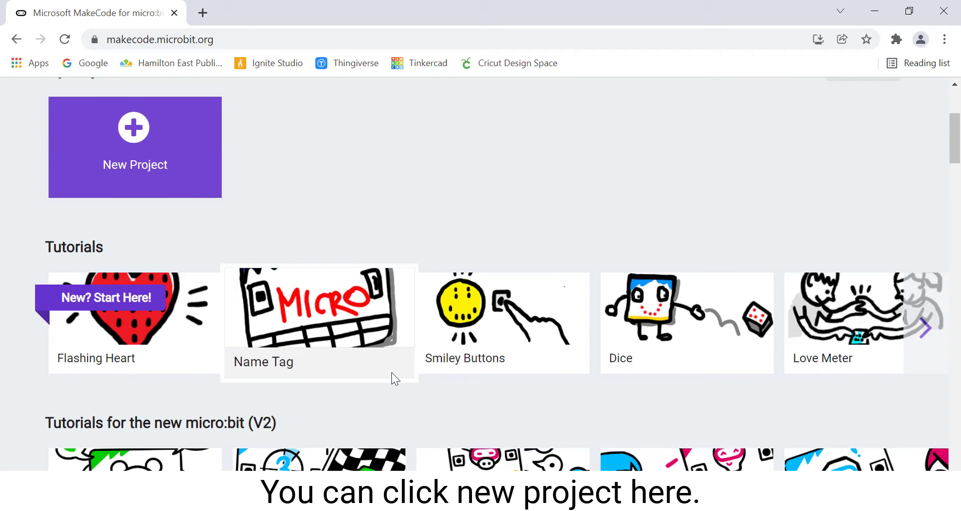
{"action": "mouse_move", "coordinate": [251, 376]}
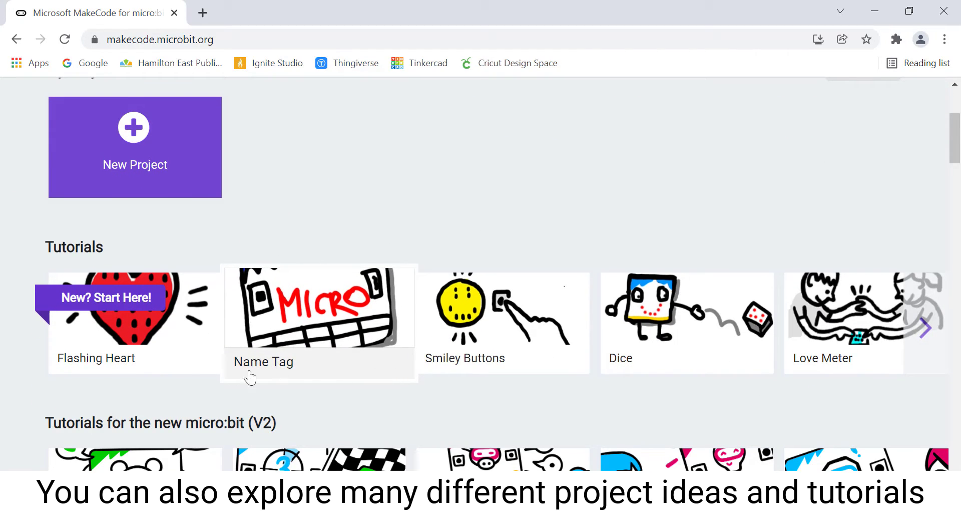
{"action": "mouse_move", "coordinate": [347, 366]}
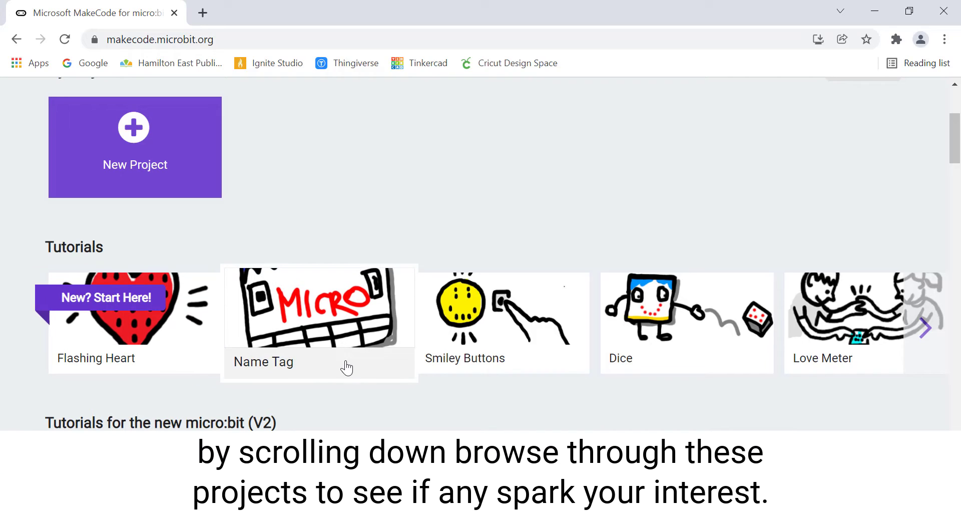
{"action": "mouse_move", "coordinate": [723, 365]}
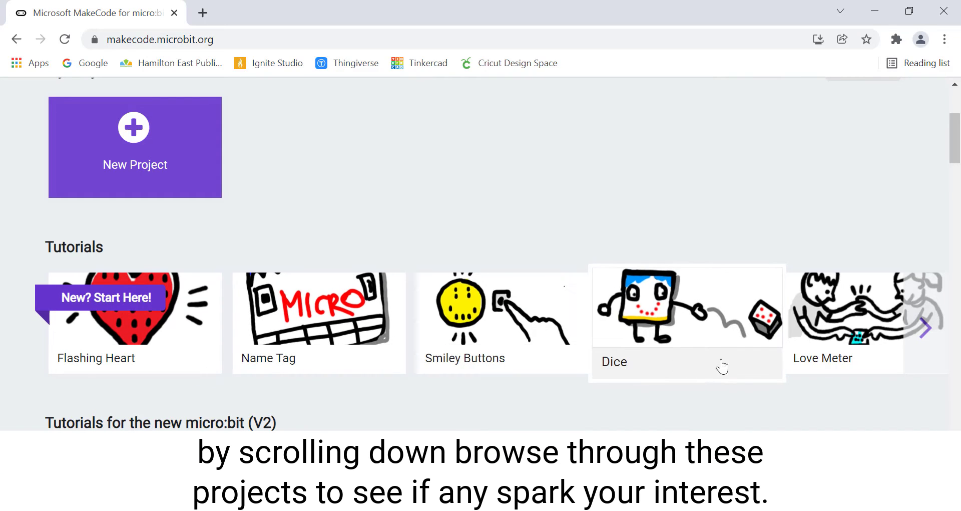
{"action": "mouse_move", "coordinate": [854, 392]}
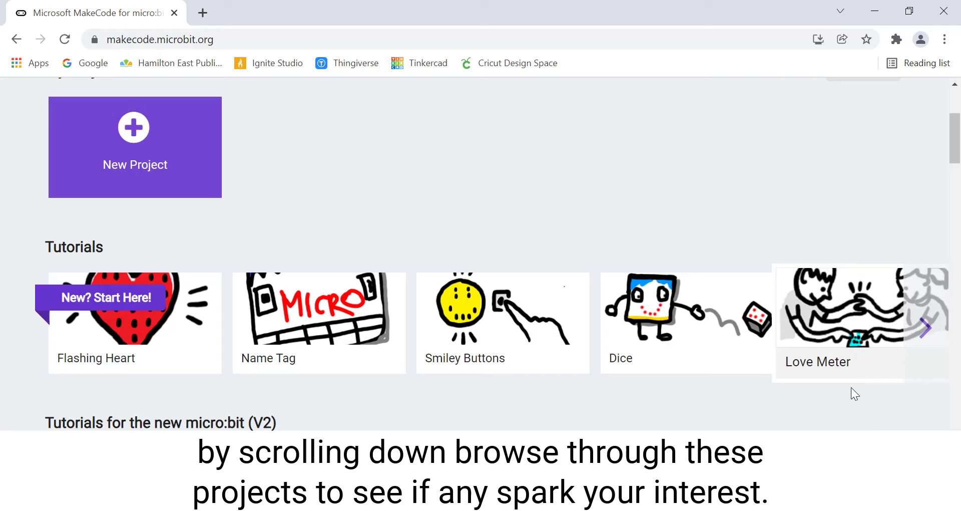
{"action": "mouse_move", "coordinate": [854, 421]}
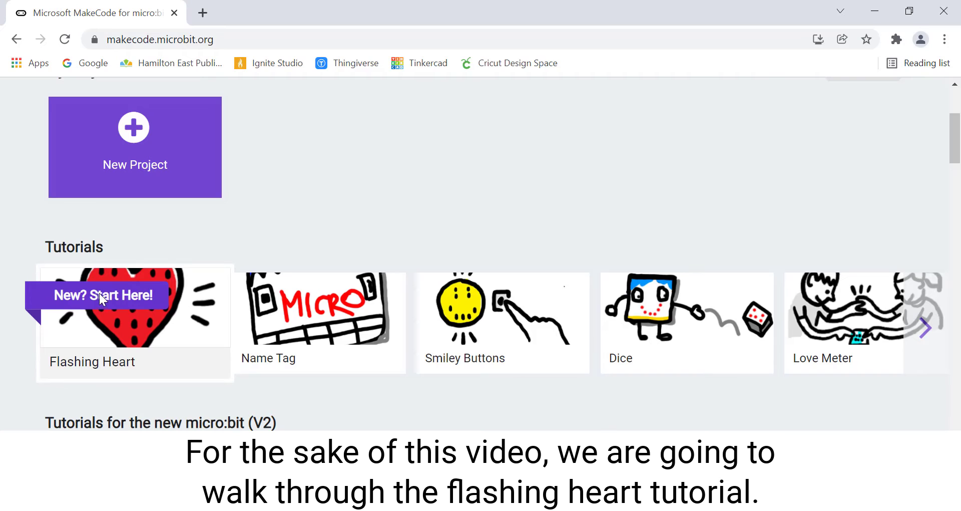
Start the Flashing Heart tutorial in Blocks from its tutorial card.
{"action": "left_click", "coordinate": [134, 307]}
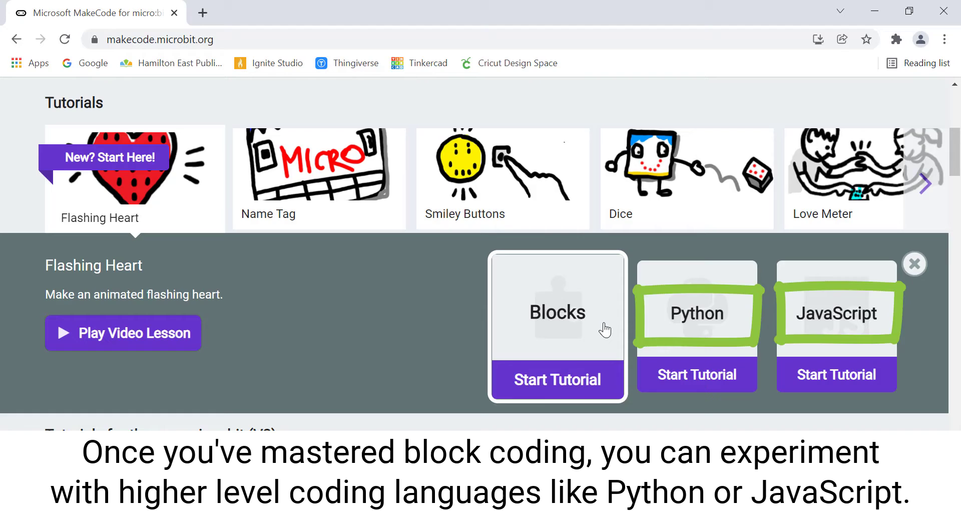
{"action": "left_click", "coordinate": [557, 379]}
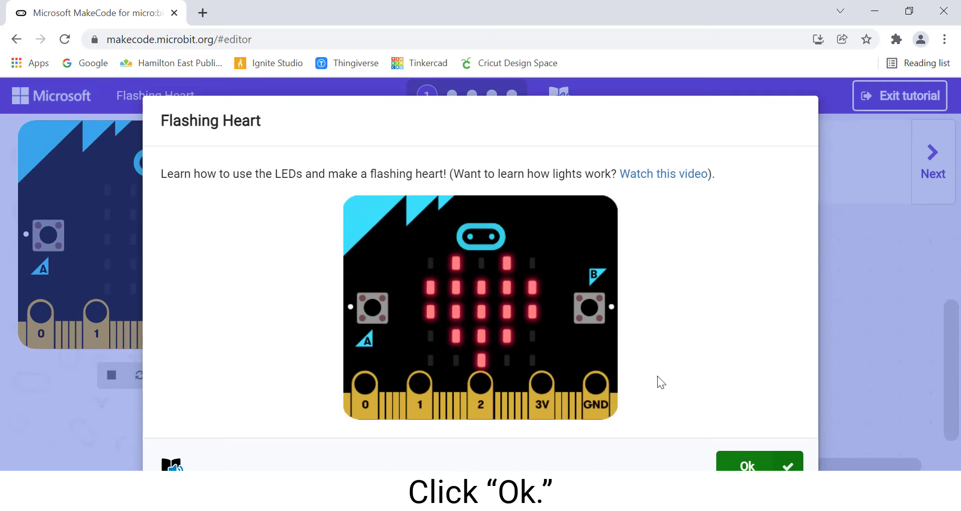
Dismiss the intro and light the heart's LEDs in the show leds block inside forever.
{"action": "left_click", "coordinate": [747, 466]}
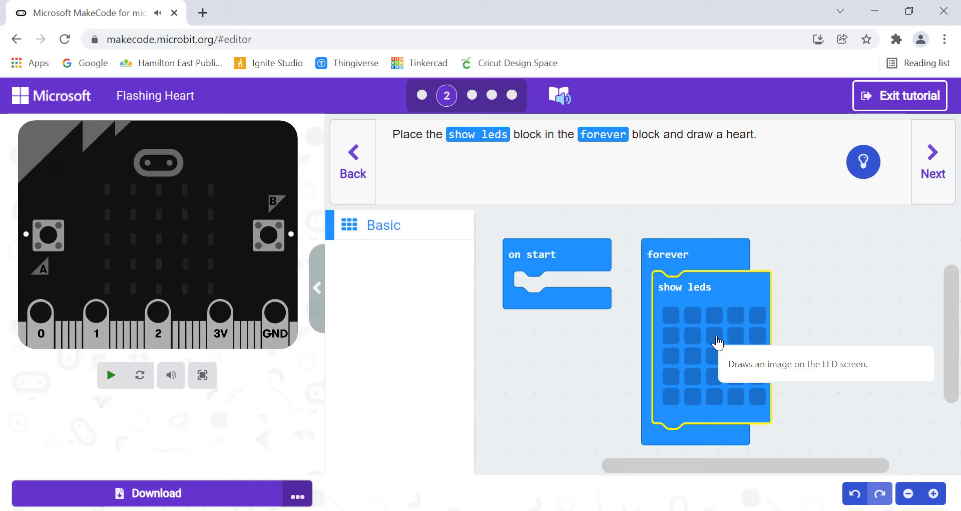
{"action": "left_click", "coordinate": [735, 356]}
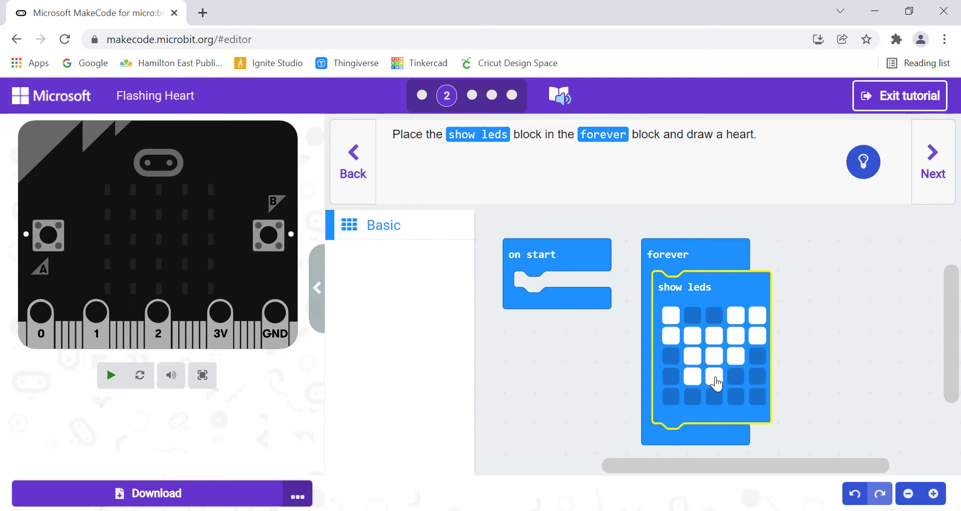
{"action": "left_click", "coordinate": [111, 375]}
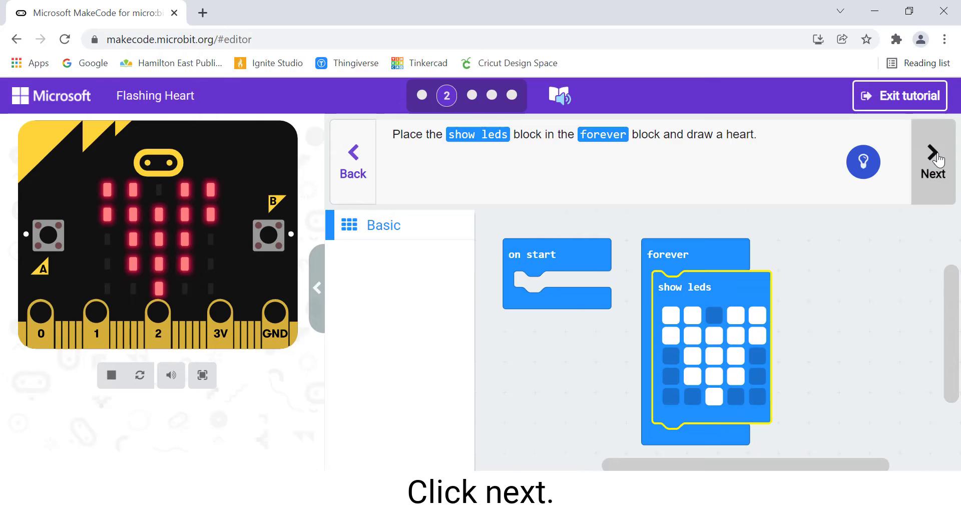
Add a second show leds block under the heart, draw a smiley, and advance to step 4.
{"action": "left_click", "coordinate": [932, 161]}
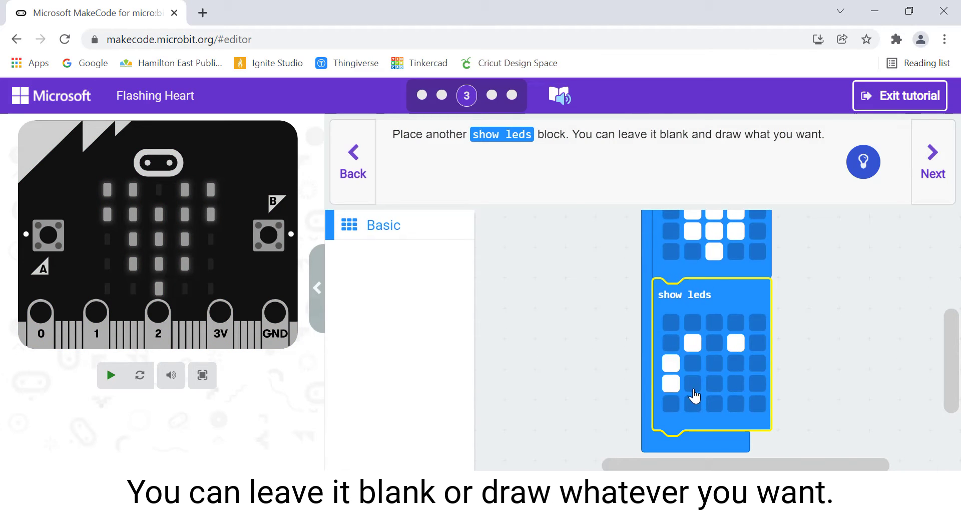
{"action": "left_click", "coordinate": [692, 404]}
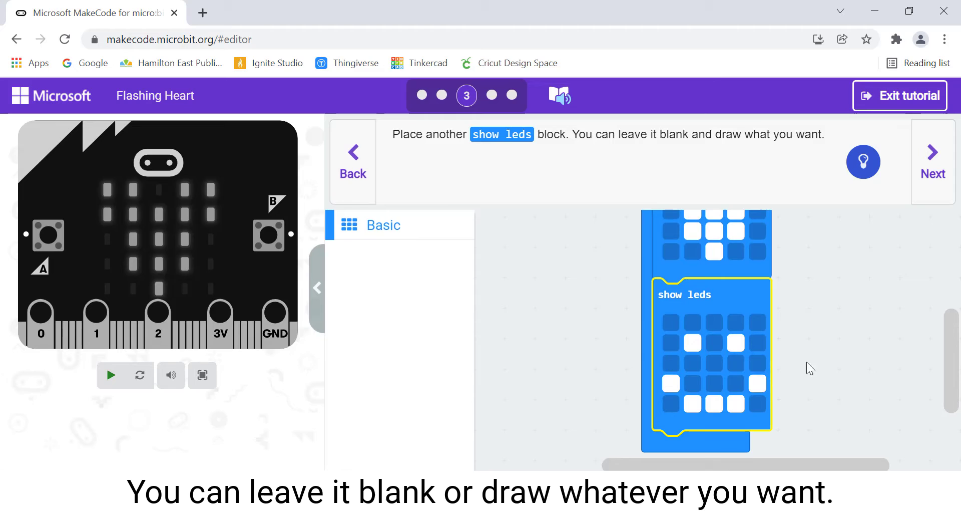
{"action": "left_click", "coordinate": [863, 162]}
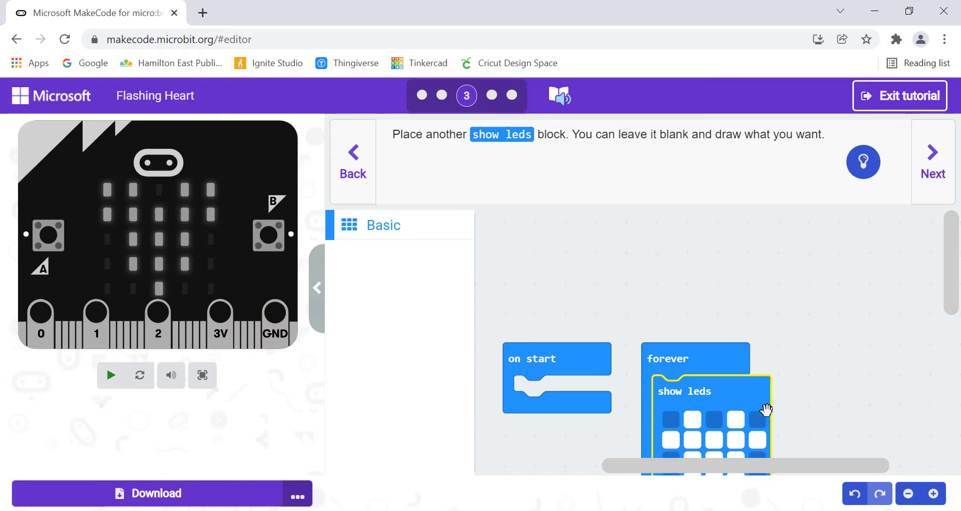
{"action": "scroll", "scroll_direction": "down", "scroll_amount": 3}
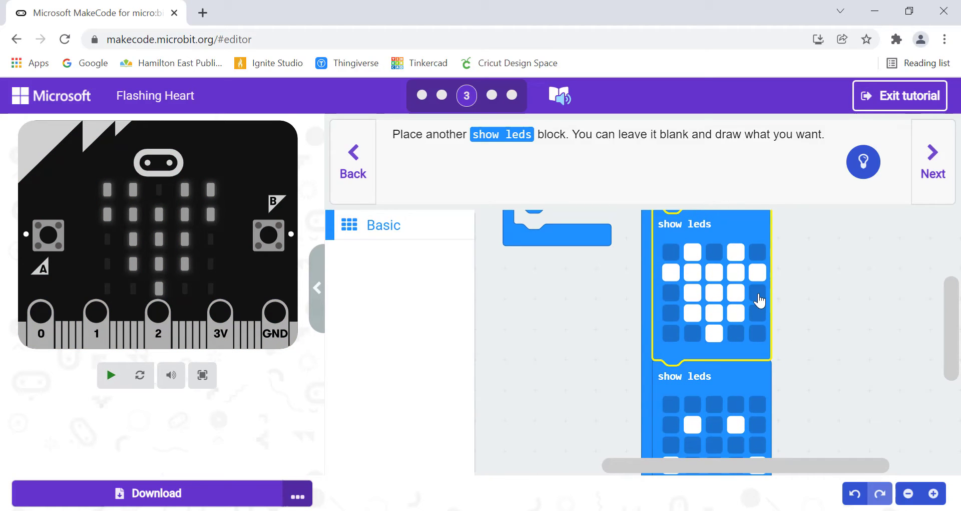
{"action": "left_click", "coordinate": [932, 161]}
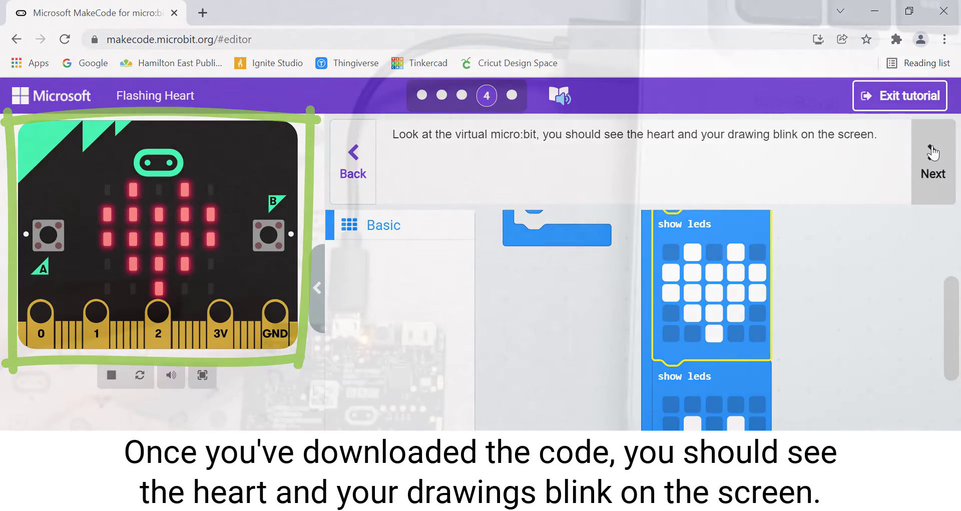
Reach the final step, download the program as a .hex file and open its download menu.
{"action": "left_click", "coordinate": [932, 161]}
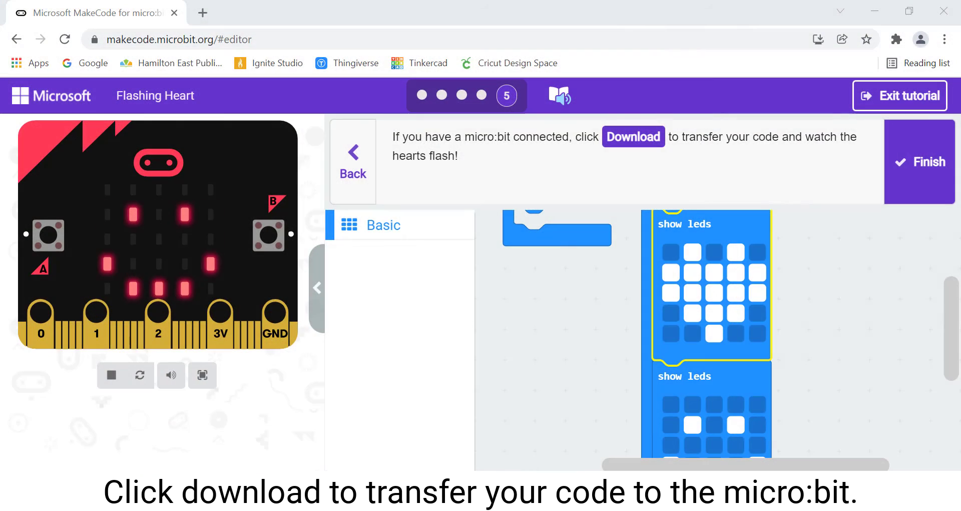
{"action": "left_click", "coordinate": [111, 374]}
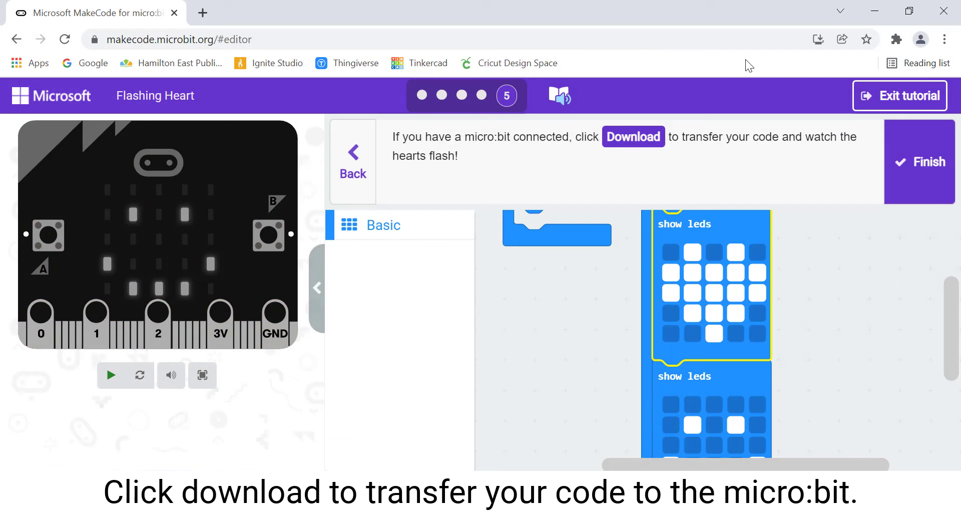
{"action": "left_click", "coordinate": [633, 136]}
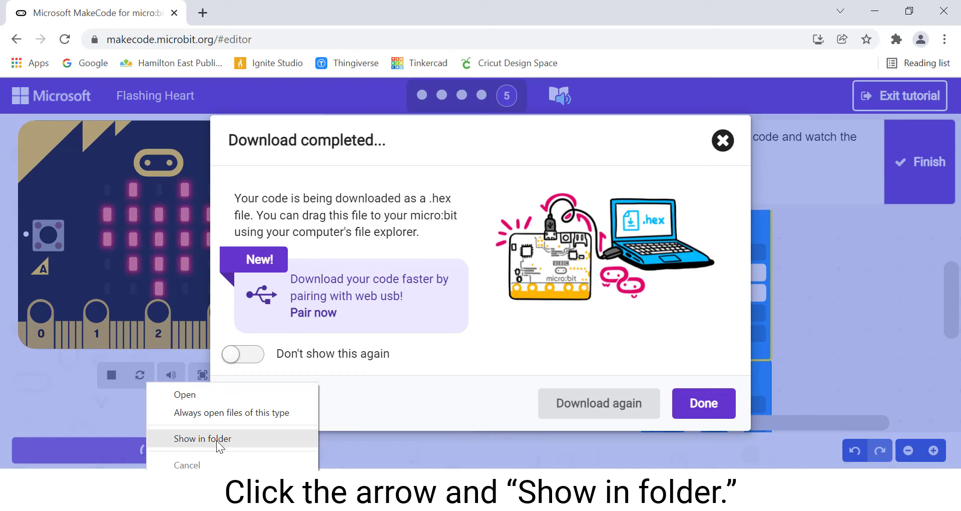
Show microbit-Flashing-Heart.hex in Downloads and drag it onto the MICROBIT (E:) drive.
{"action": "left_click", "coordinate": [202, 438]}
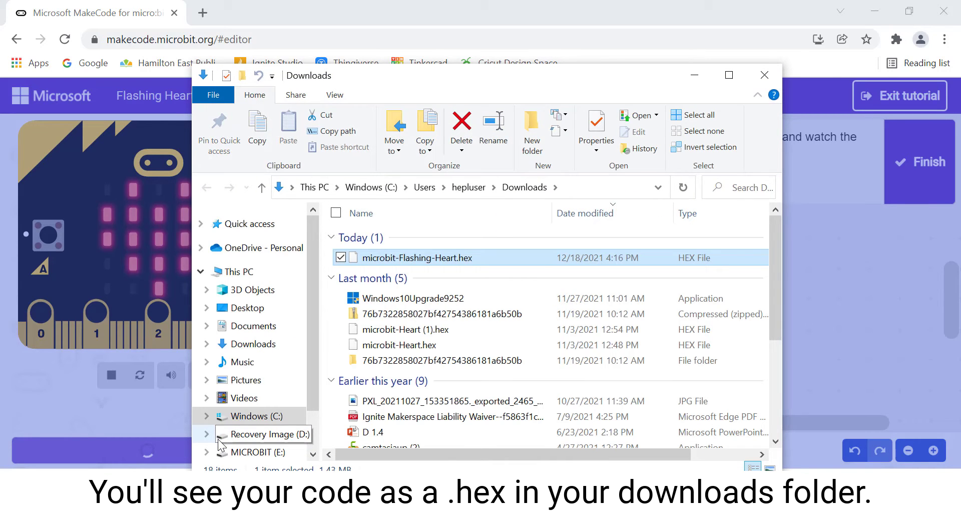
{"action": "mouse_move", "coordinate": [427, 275]}
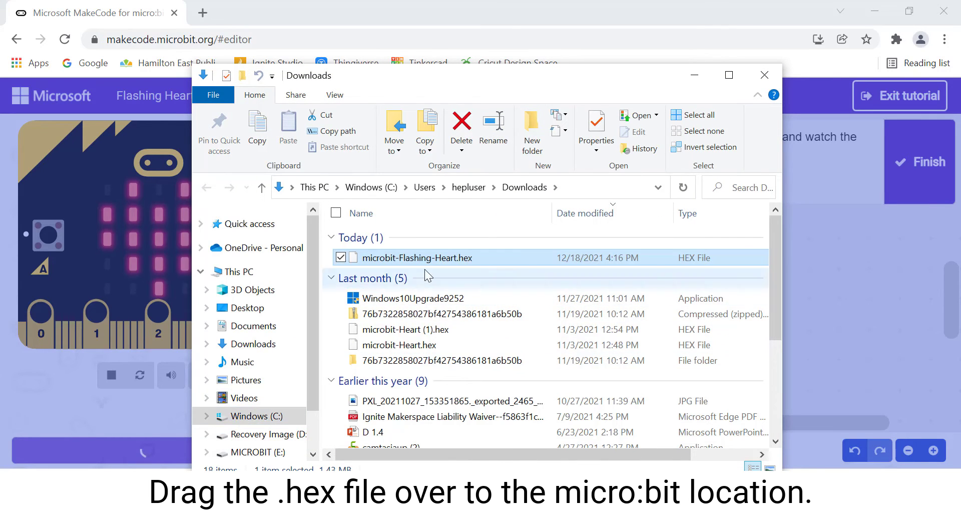
{"action": "left_click_drag", "start_coordinate": [416, 257], "coordinate": [279, 397]}
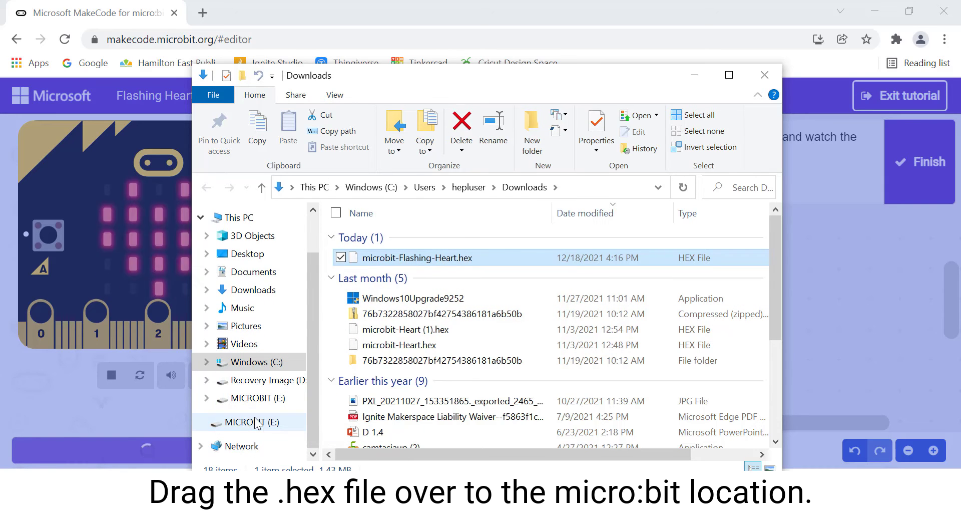
{"action": "left_click_drag", "start_coordinate": [416, 257], "coordinate": [250, 397]}
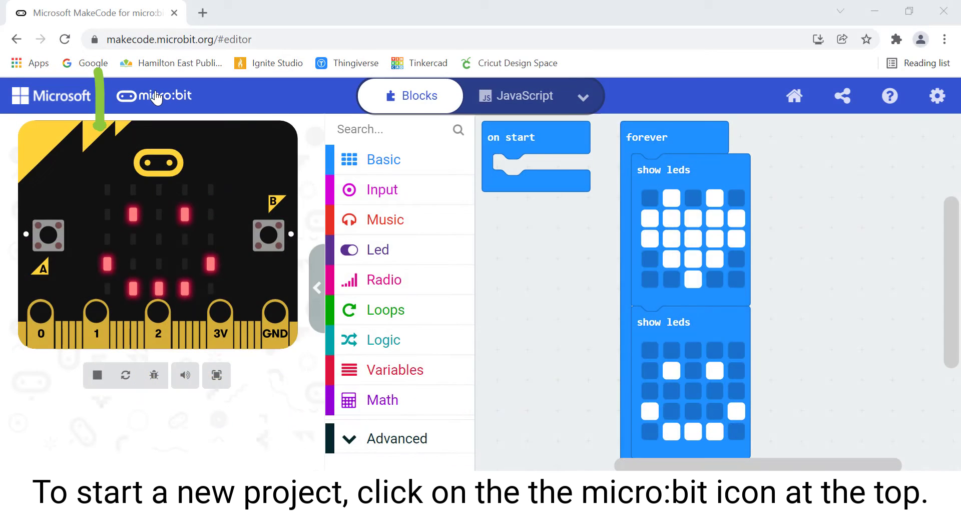
Return home and create a new blank project named 'Nametag'.
{"action": "left_click", "coordinate": [153, 96]}
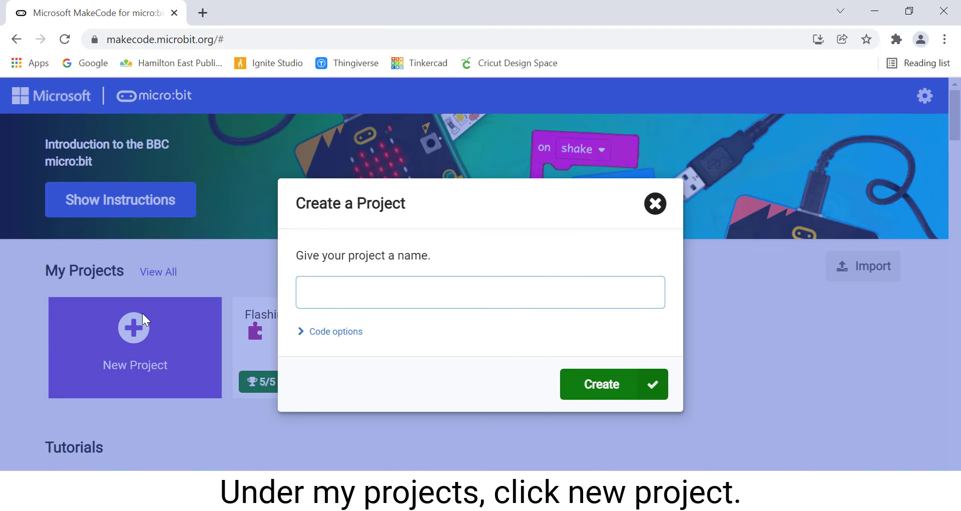
{"action": "type", "text": "Nametag"}
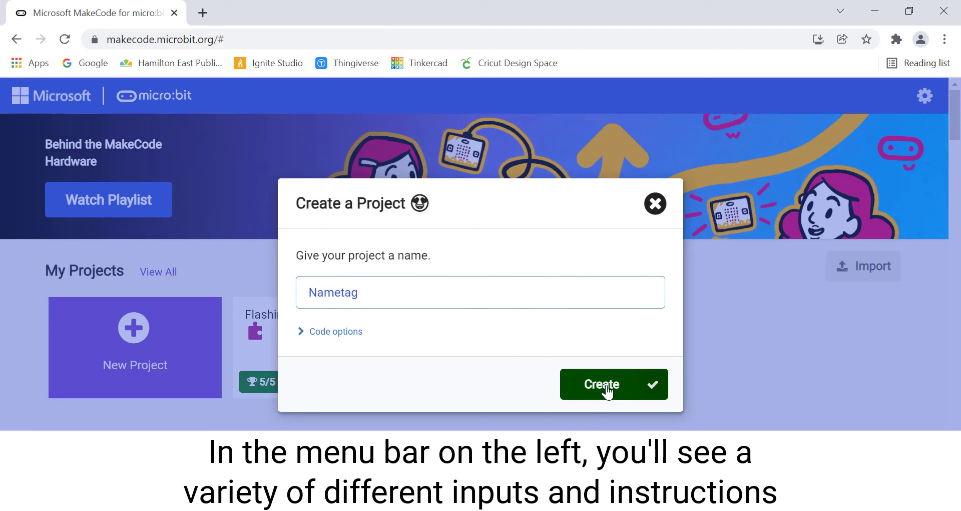
{"action": "left_click", "coordinate": [613, 384]}
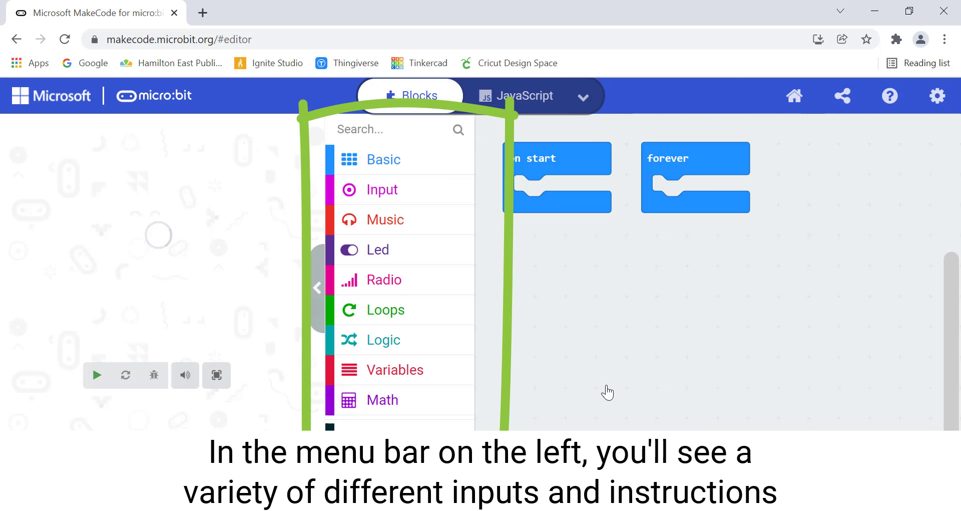
{"action": "left_click", "coordinate": [96, 374]}
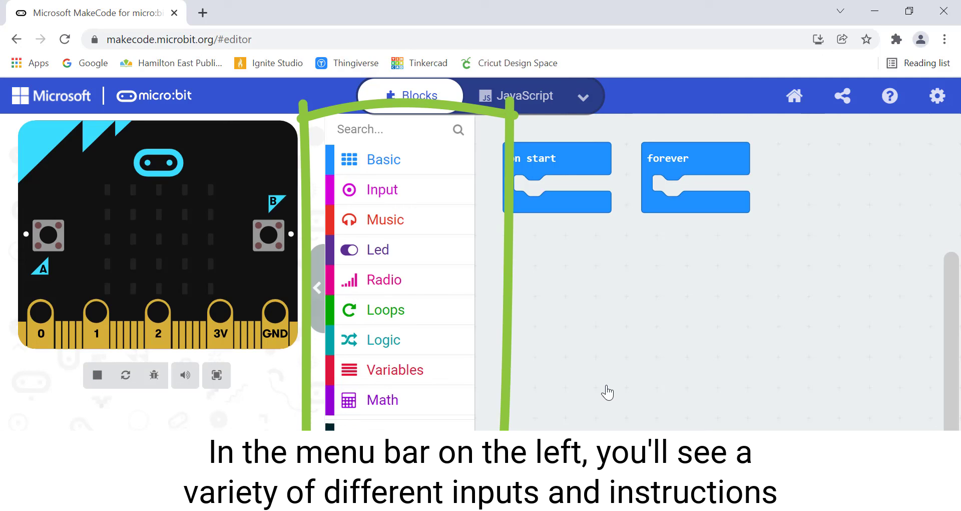